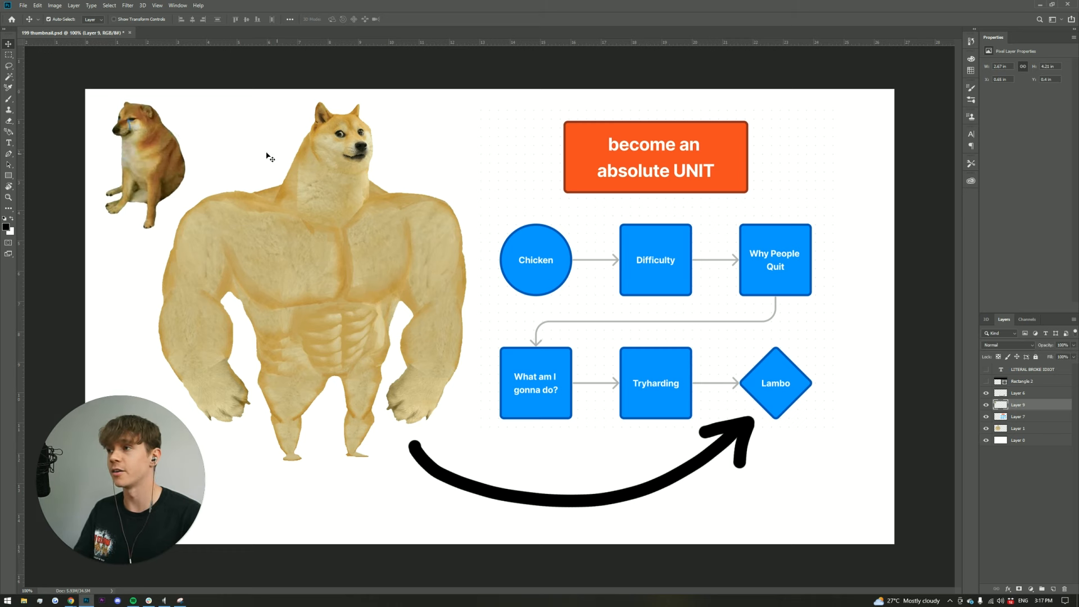
mouse_move(200, 162)
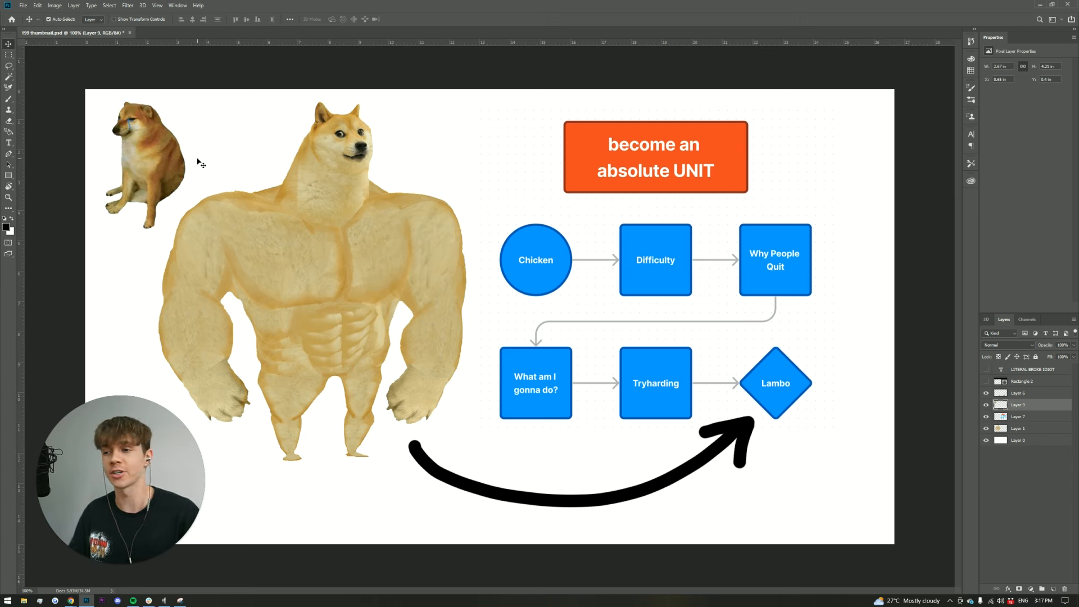
mouse_move(471, 182)
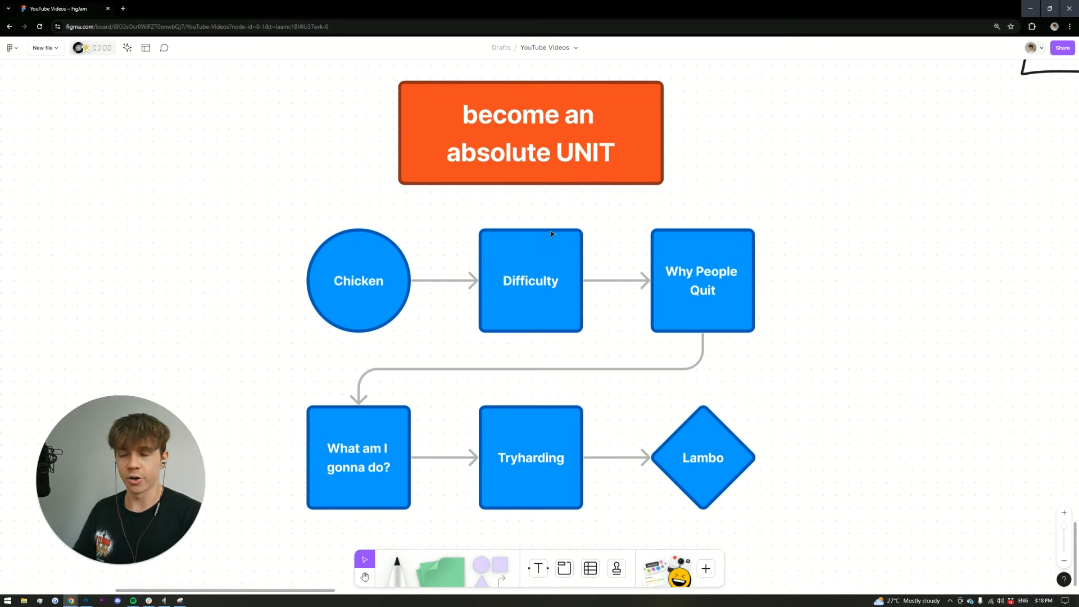
mouse_move(273, 207)
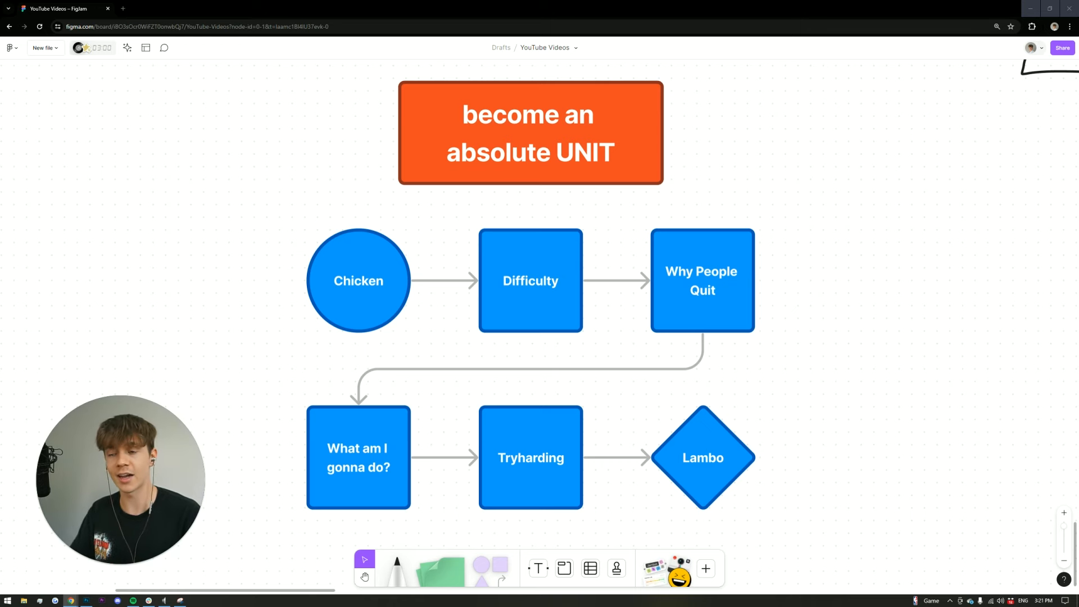
mouse_move(128, 236)
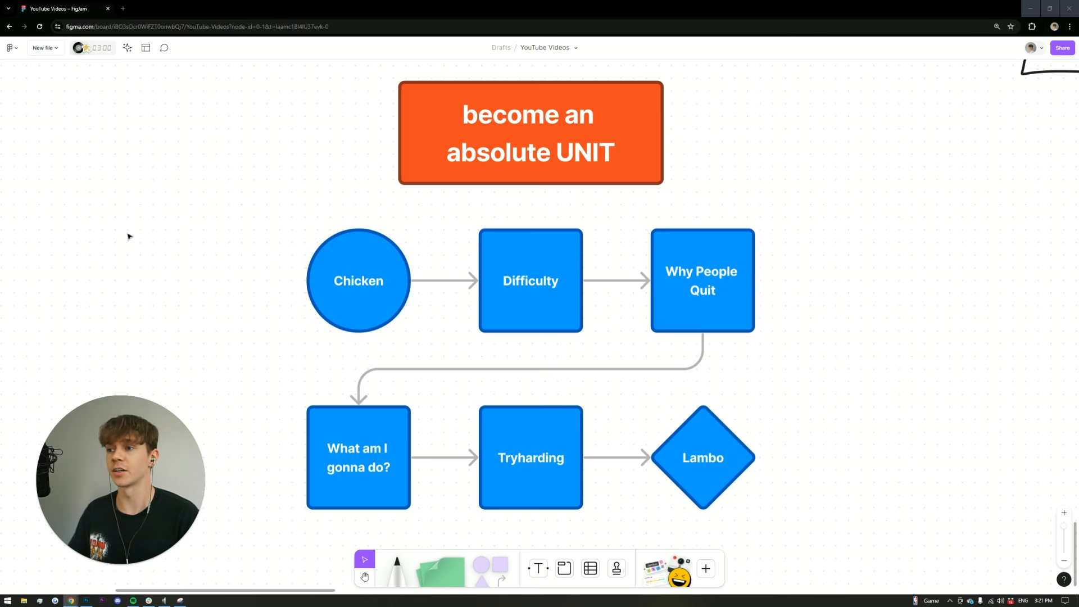
mouse_move(194, 269)
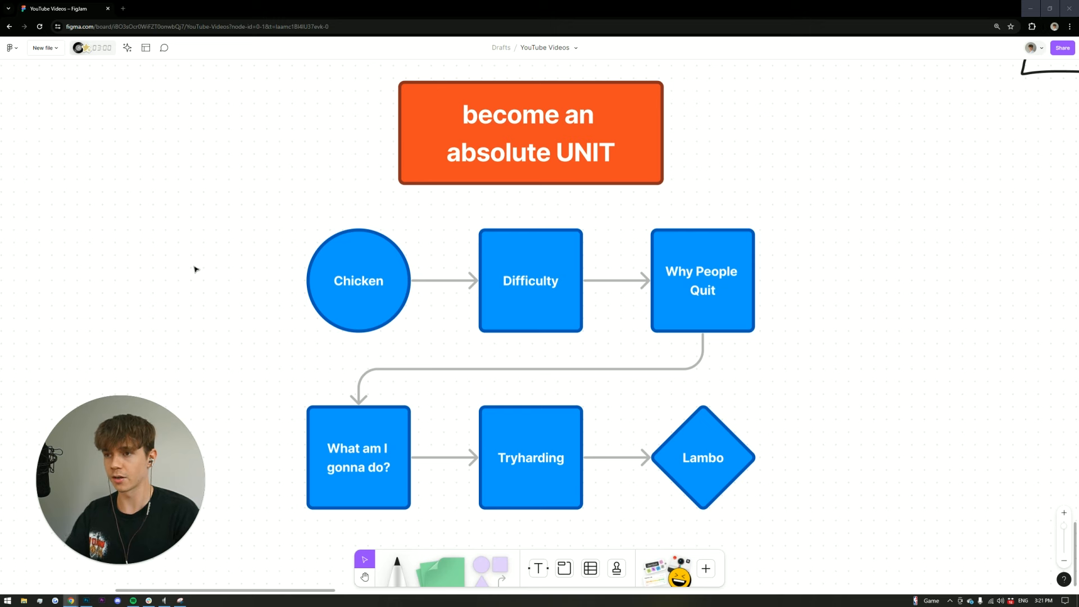
mouse_move(776, 277)
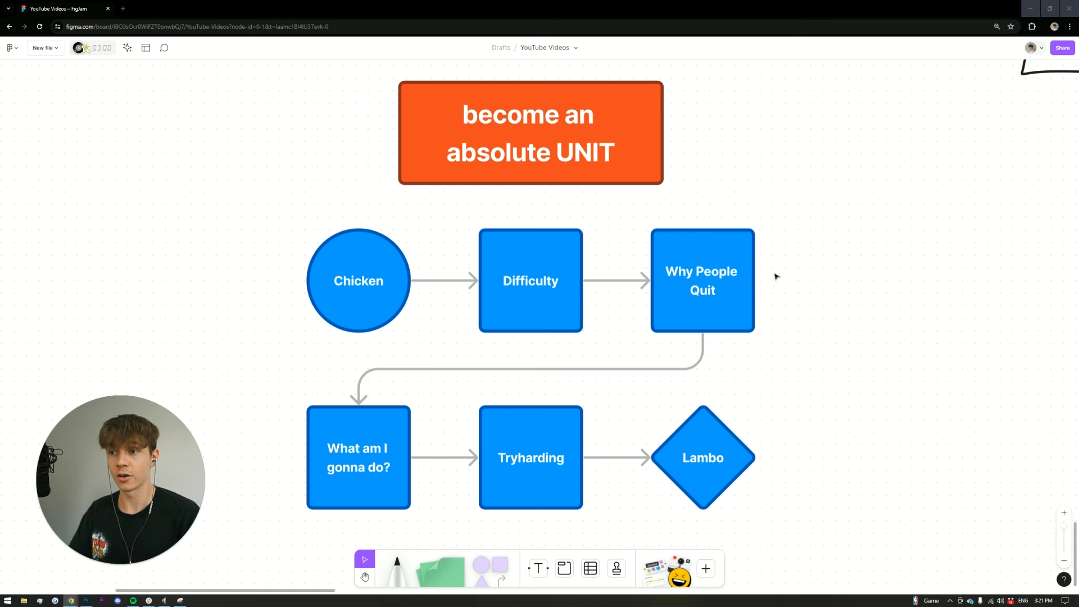
mouse_move(823, 265)
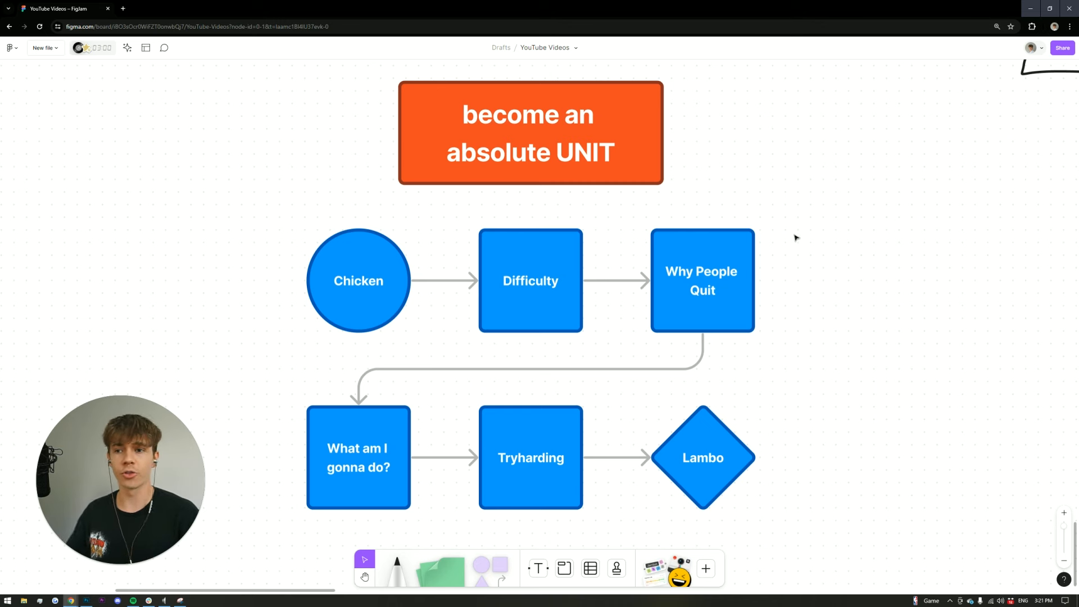
mouse_move(830, 367)
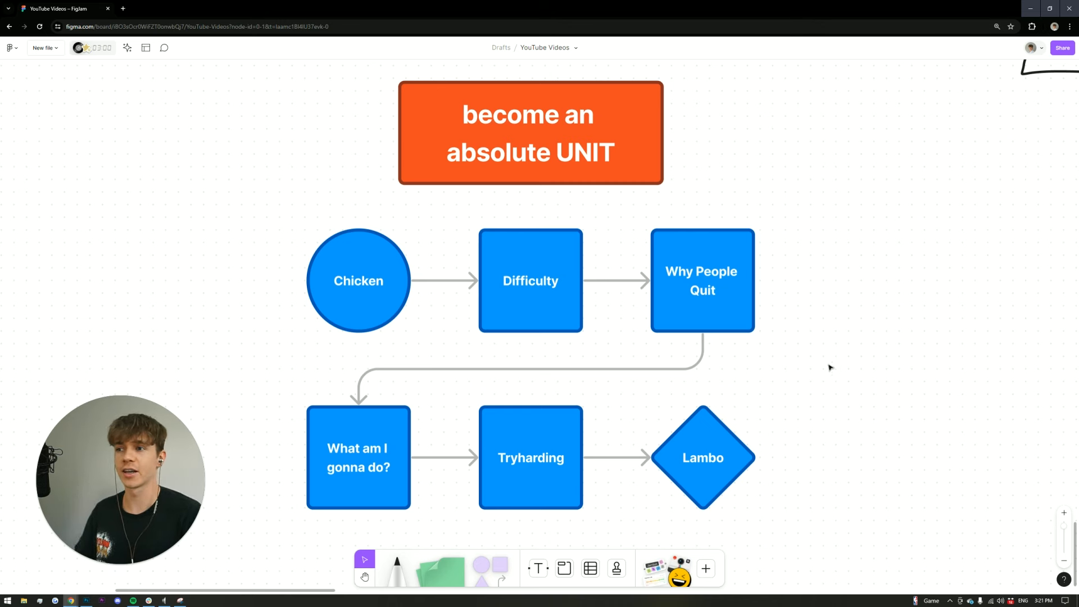
scroll(down, 3)
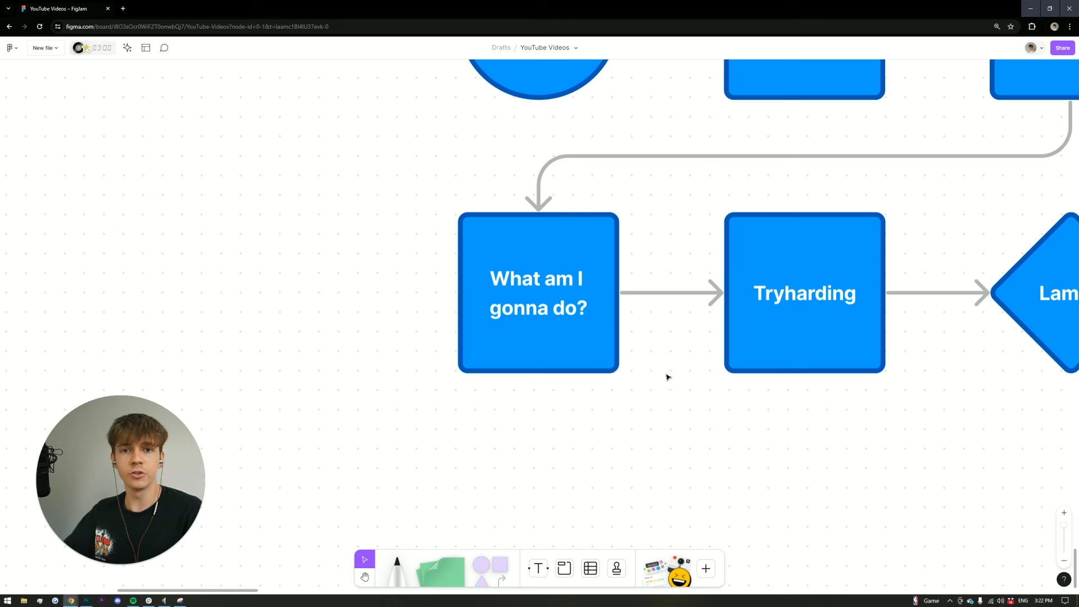
scroll(down, 3)
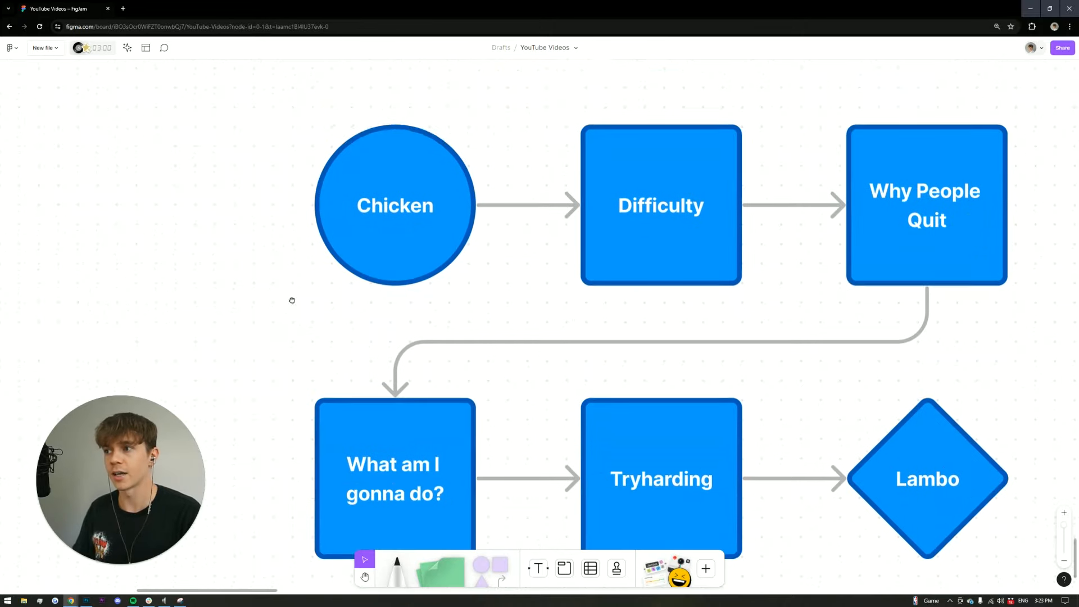
scroll(down, 3)
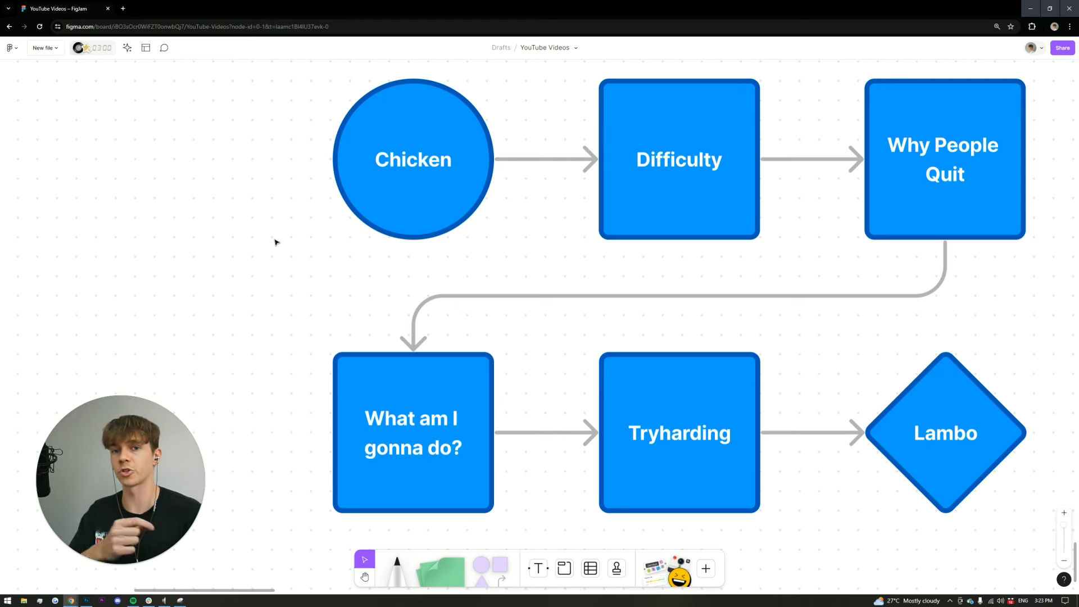
scroll(down, 3)
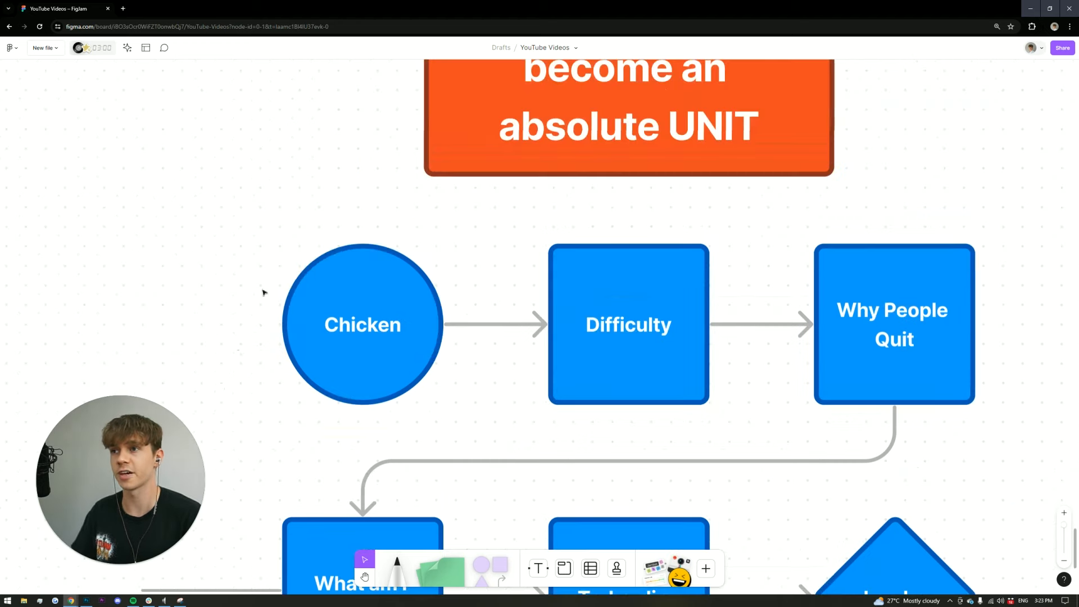
scroll(down, 3)
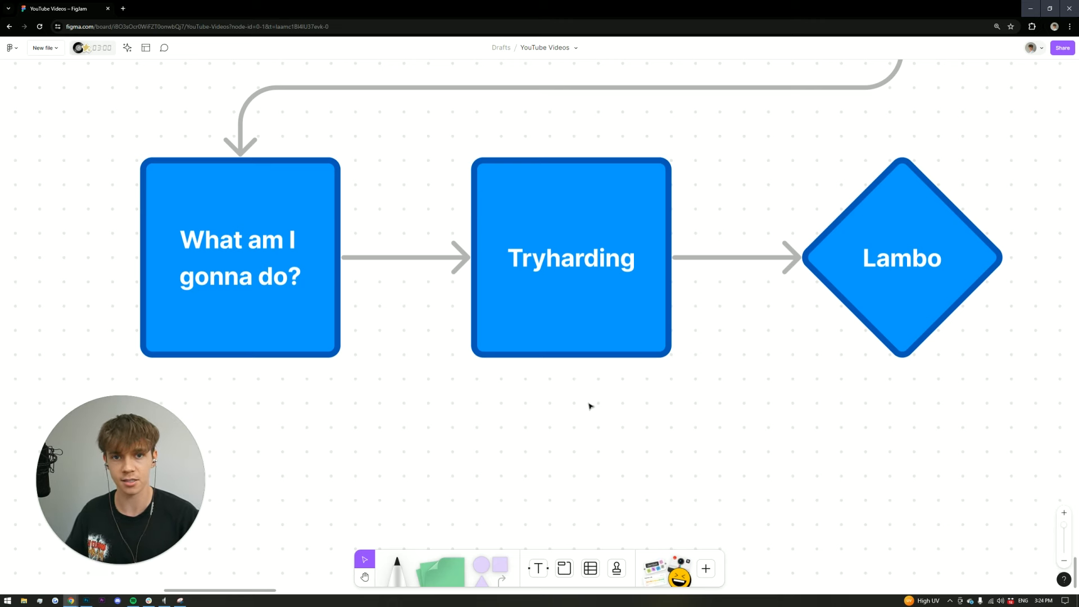
scroll(down, 3)
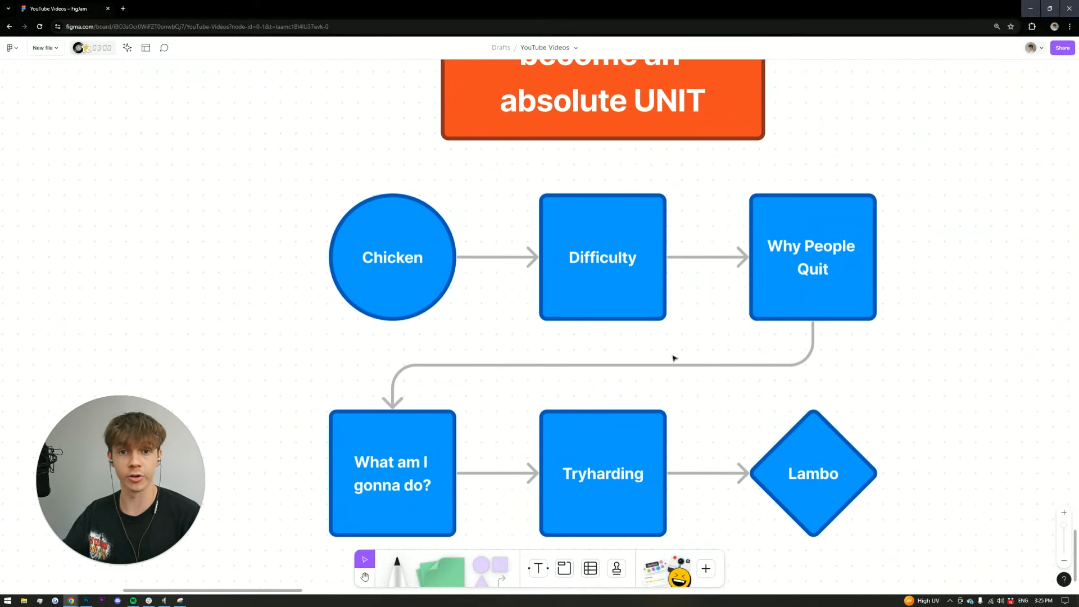
scroll(up, 3)
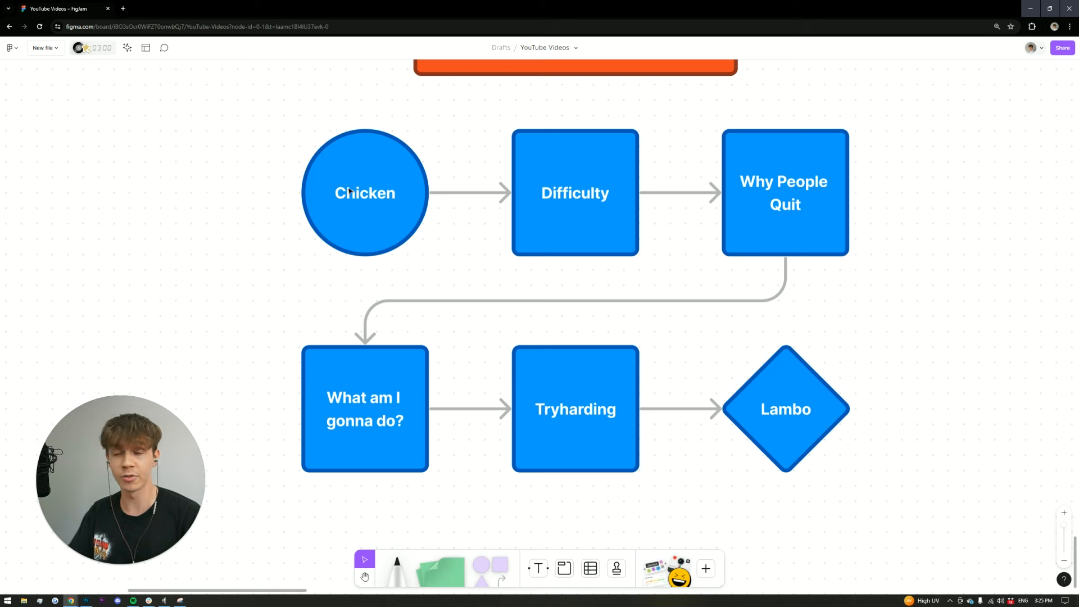
mouse_move(824, 234)
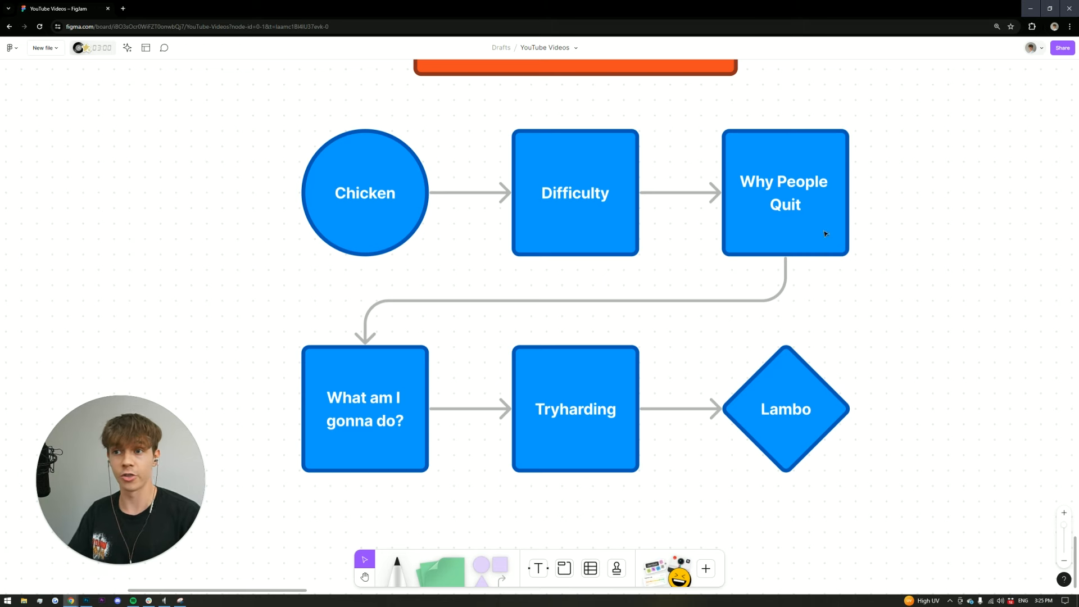
mouse_move(663, 248)
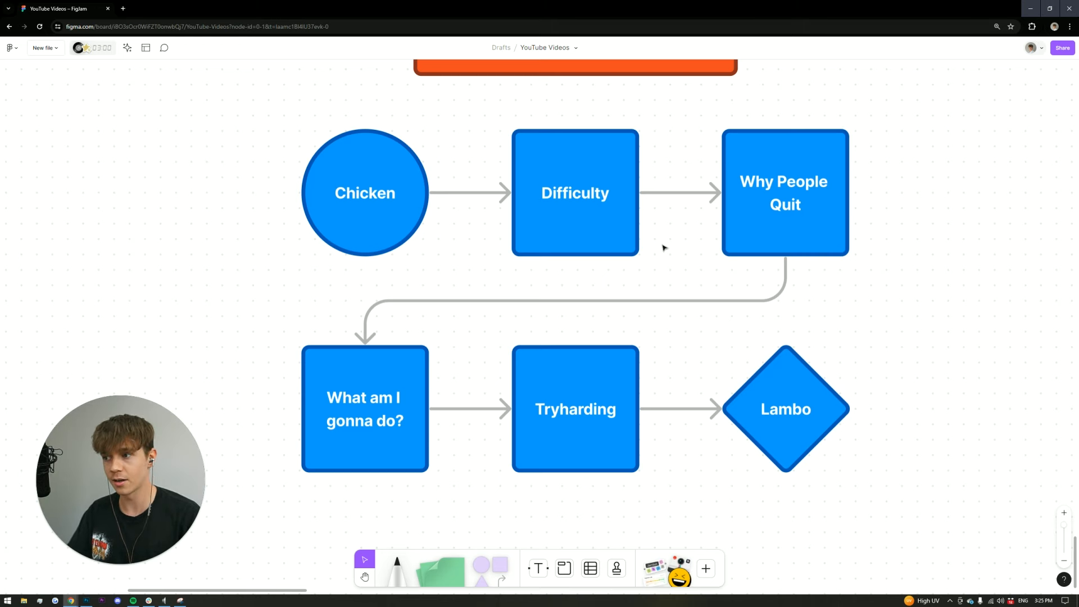
mouse_move(366, 427)
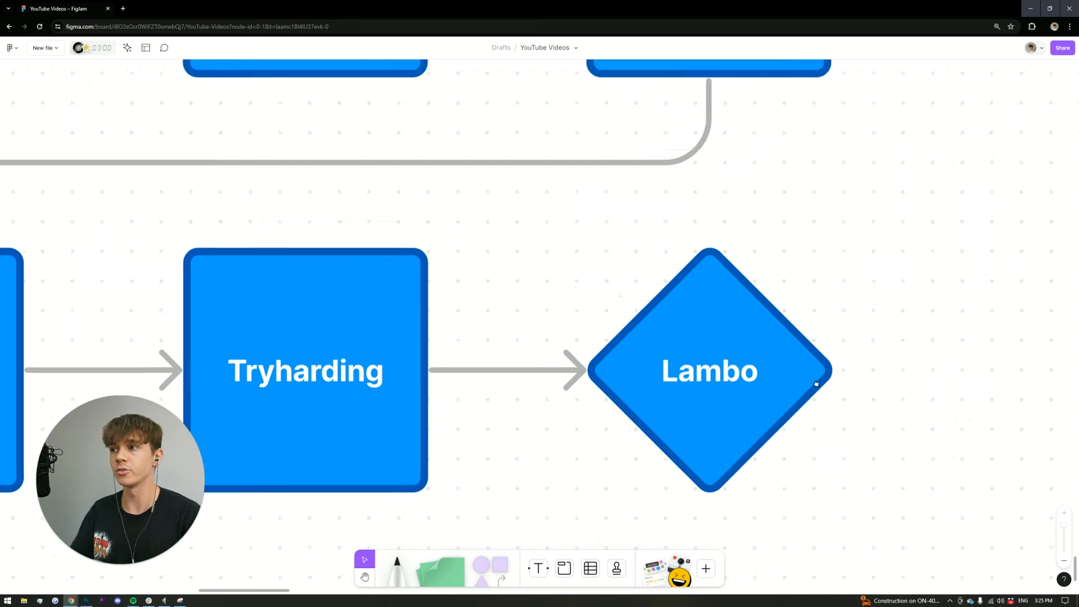
scroll(down, 3)
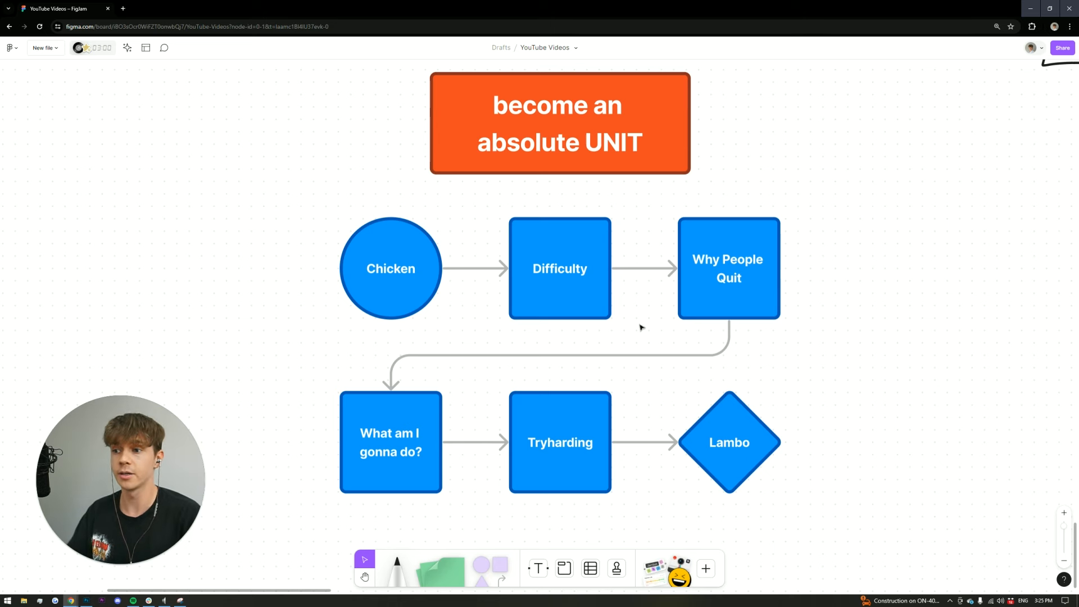
mouse_move(624, 174)
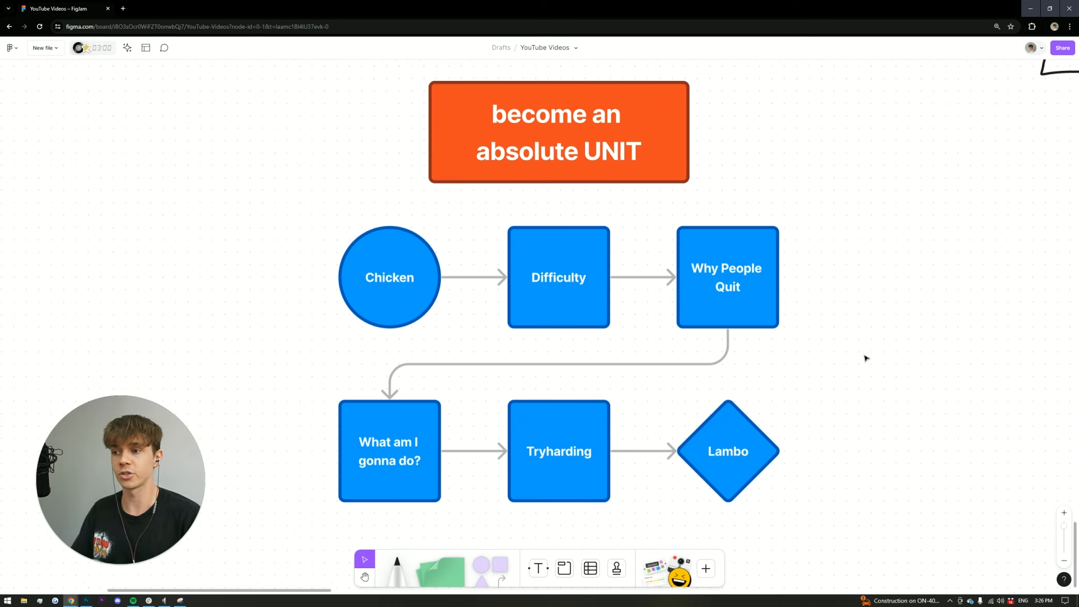
mouse_move(860, 358)
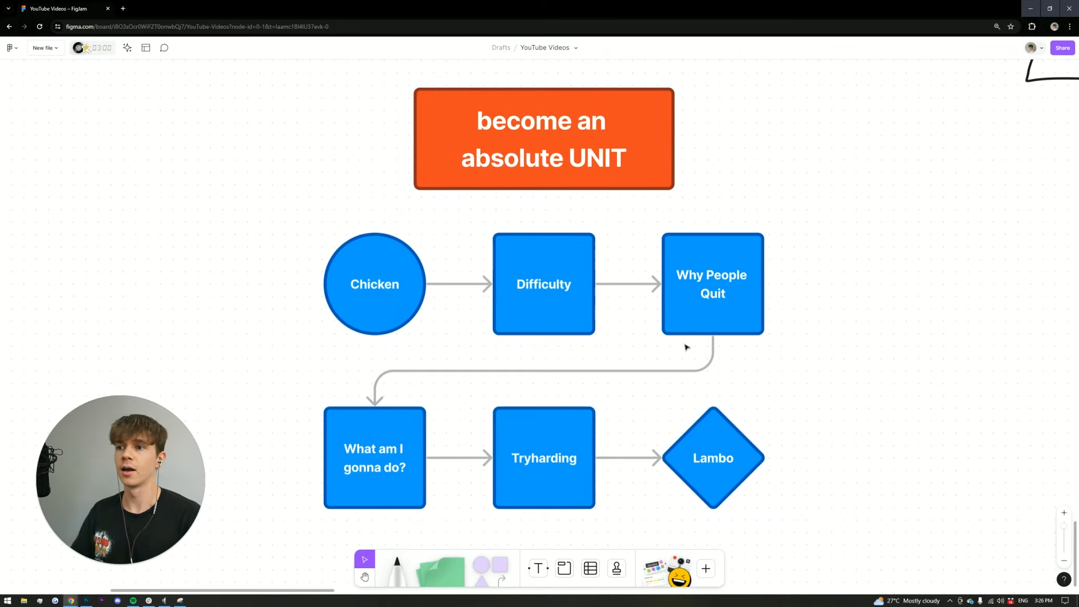
mouse_move(697, 353)
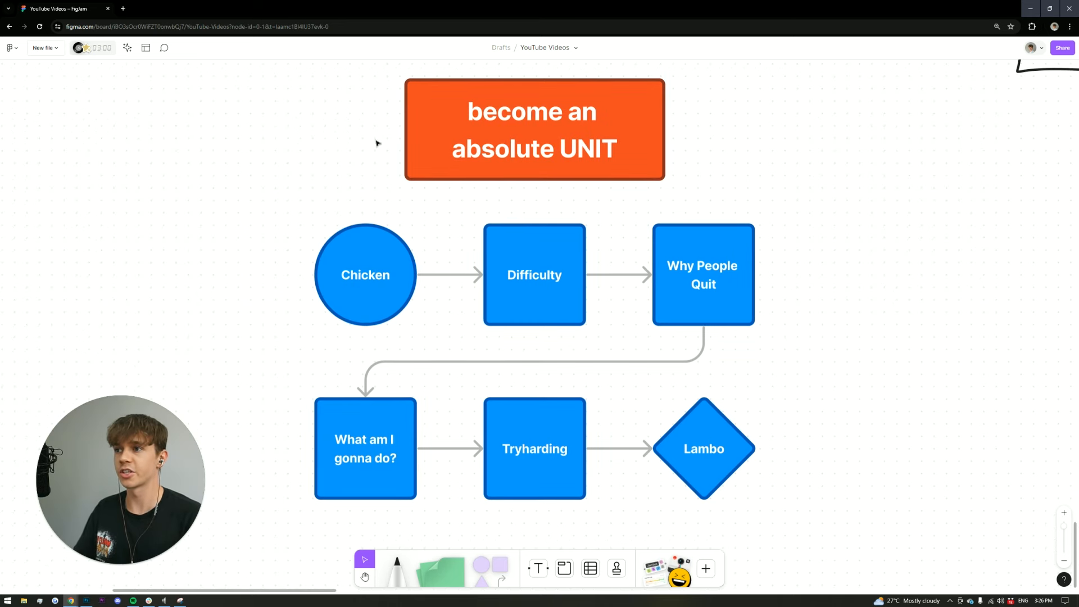
mouse_move(813, 257)
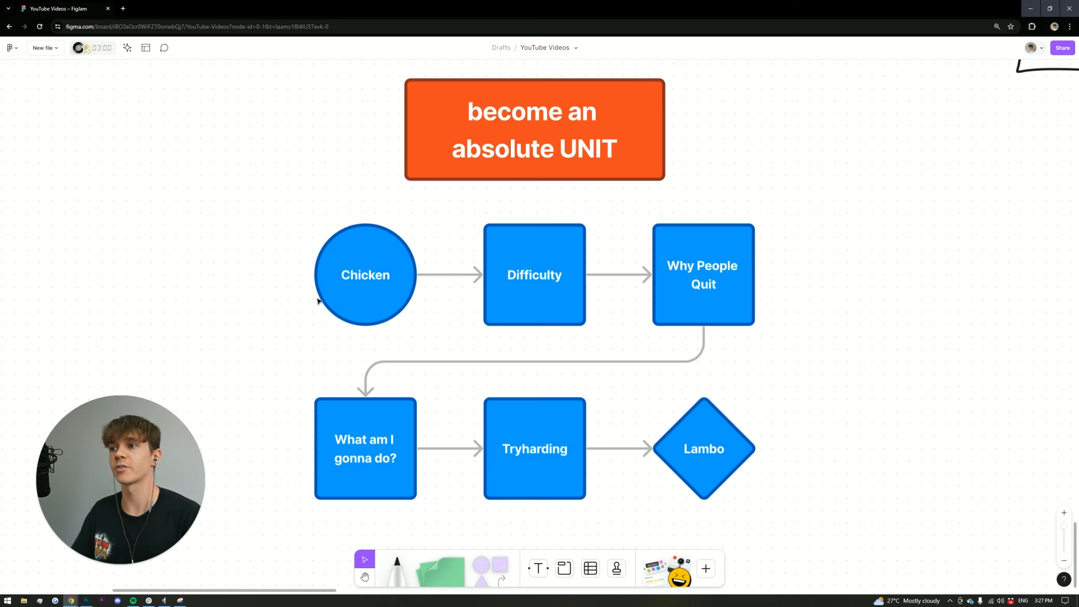
mouse_move(855, 248)
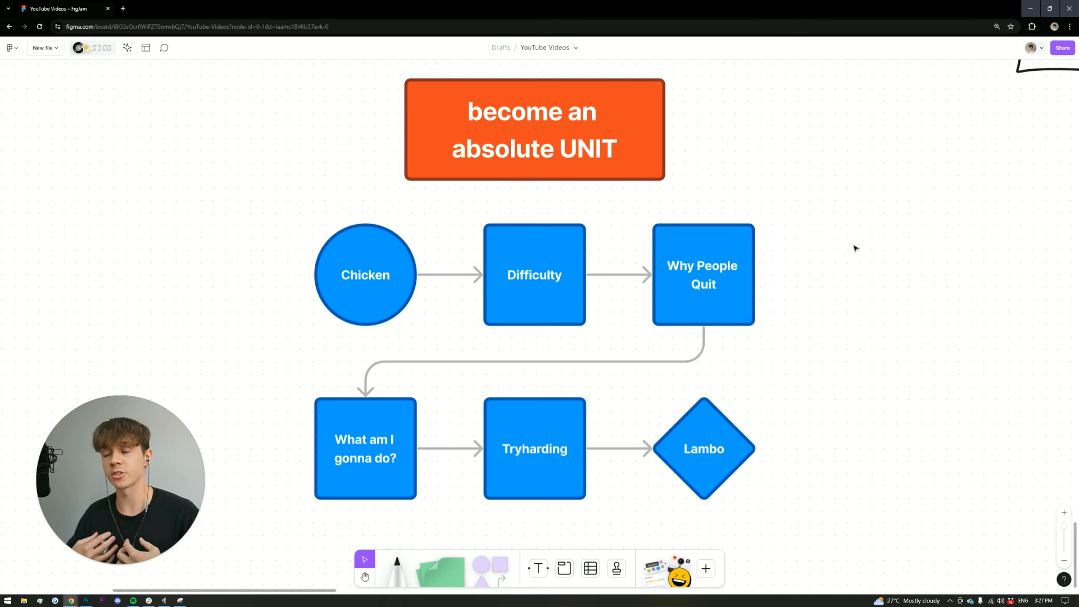
mouse_move(885, 400)
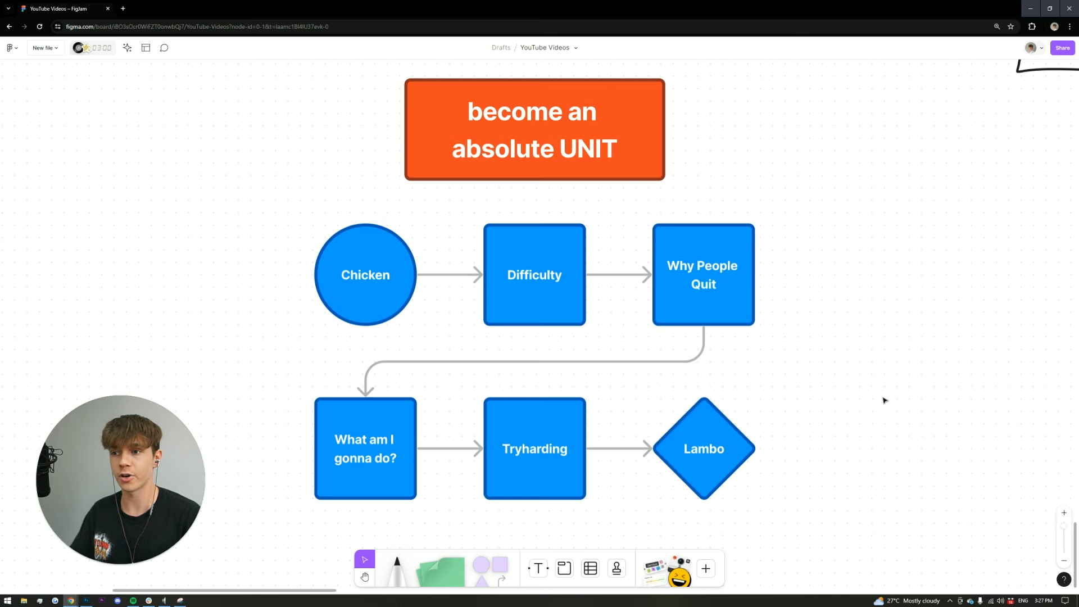